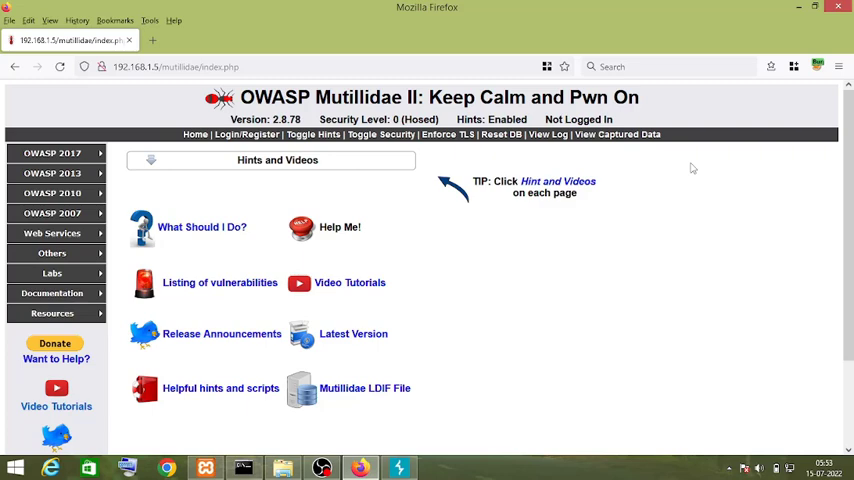
mouse_move(616, 220)
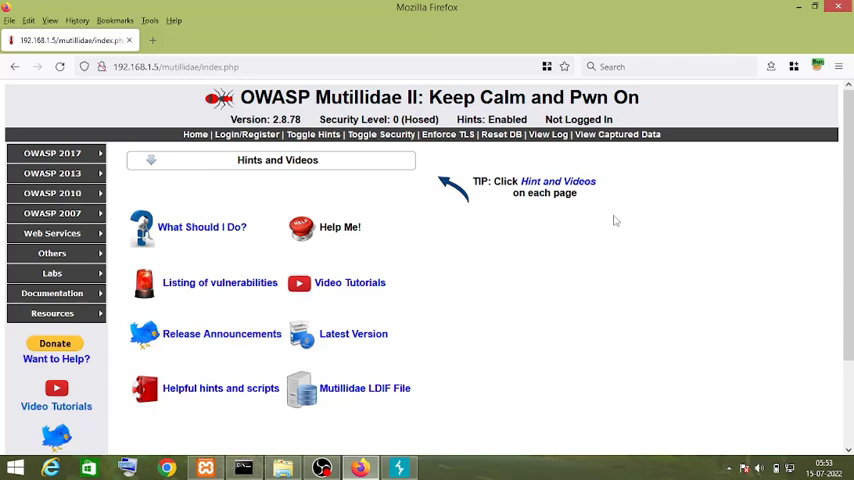
mouse_move(640, 156)
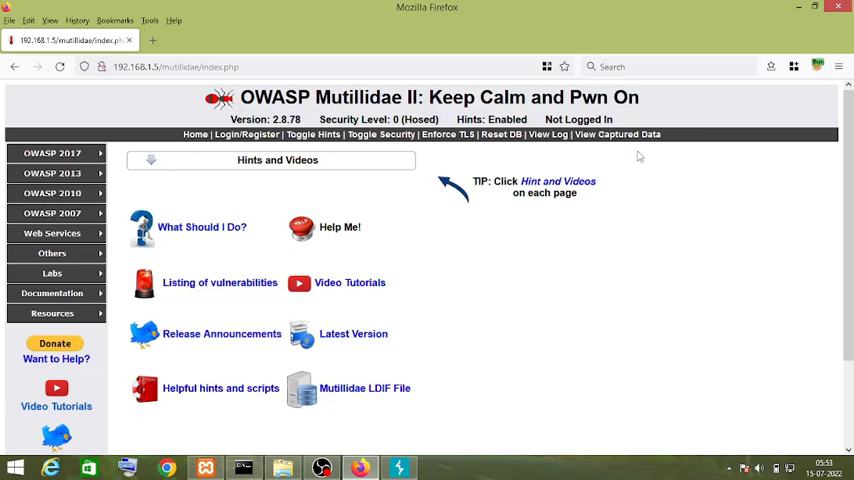
mouse_move(604, 260)
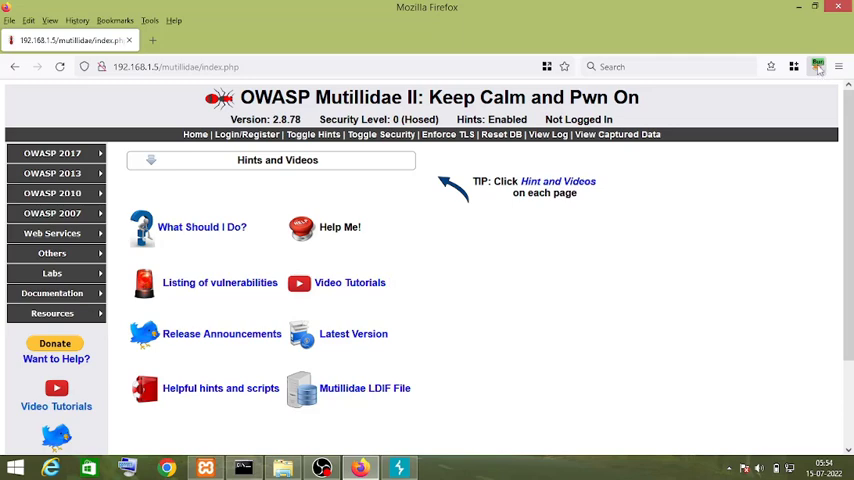
mouse_move(818, 66)
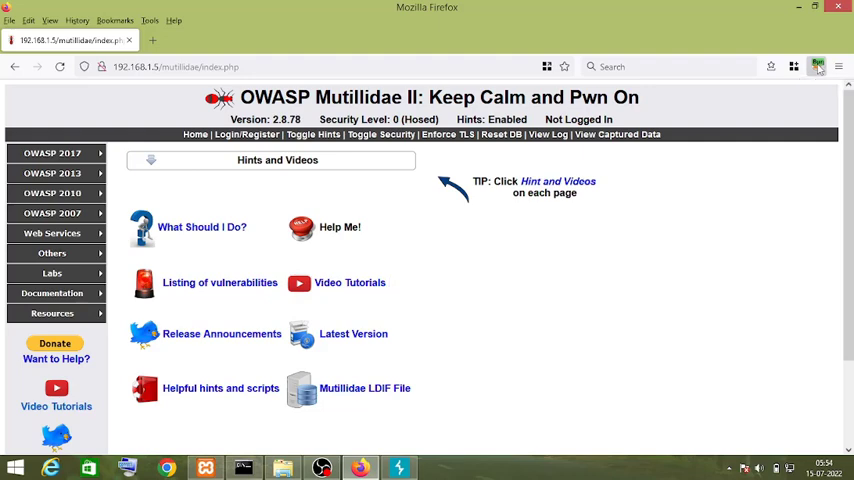
Switch the browser's FoxyProxy profile to Burp so traffic goes through the proxy.
click(818, 66)
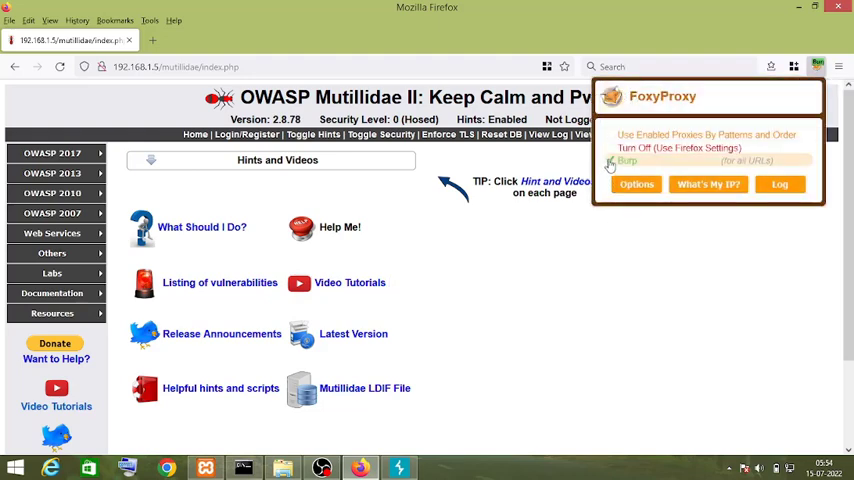
click(398, 468)
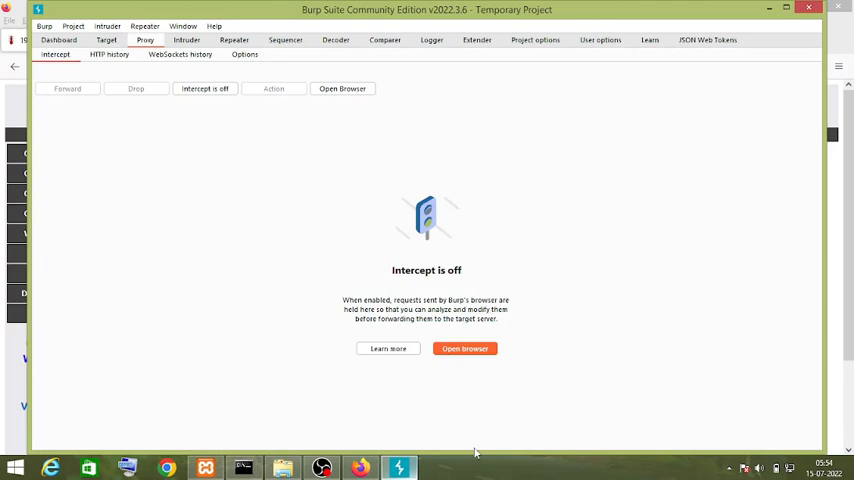
mouse_move(204, 88)
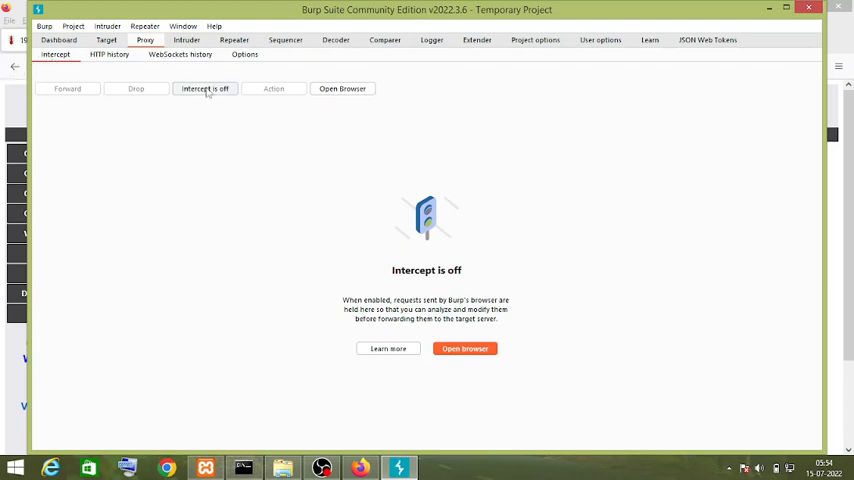
mouse_move(204, 88)
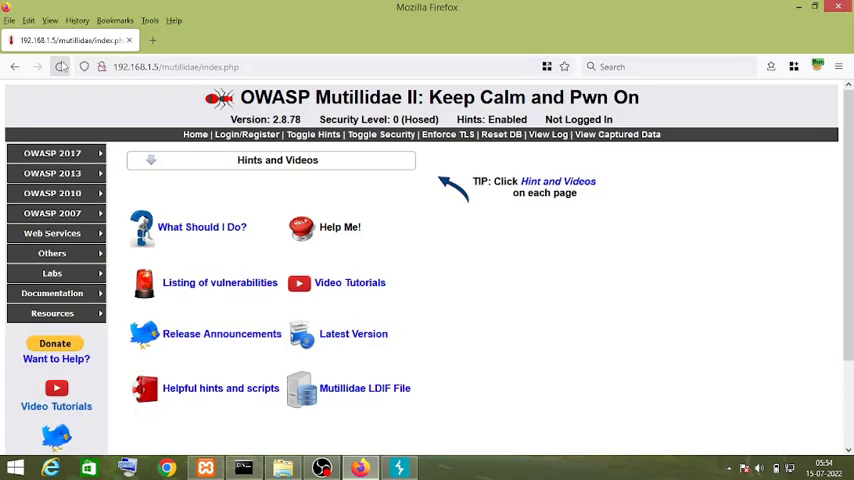
Reload Mutillidae so Burp intercepts the GET /mutillidae/index.php request.
click(398, 468)
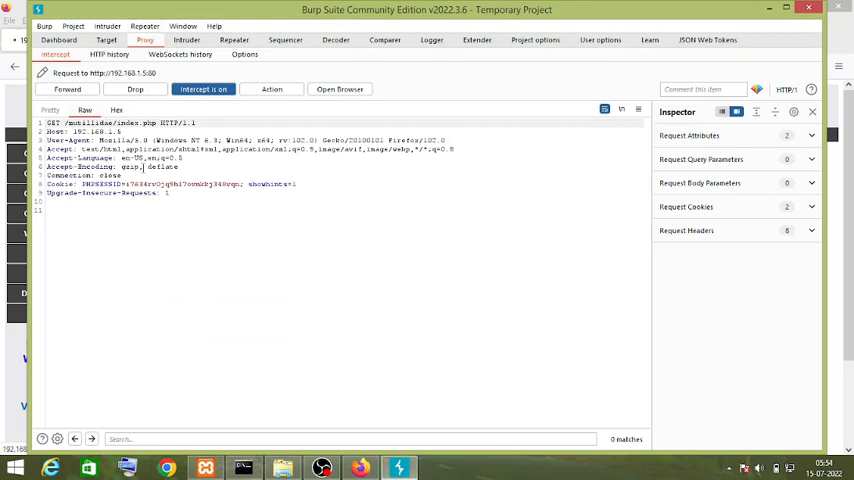
mouse_move(438, 104)
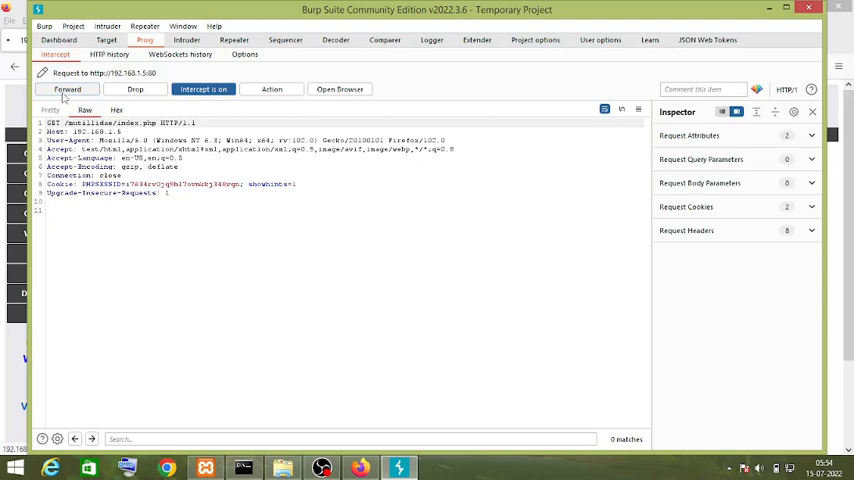
Forward the home-page request, load User Info (SQL), and send its intercepted request to Repeater.
click(68, 88)
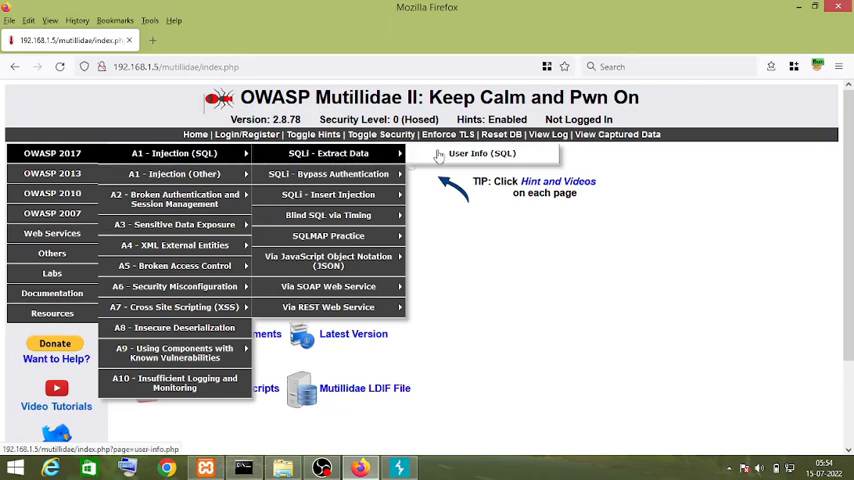
click(480, 152)
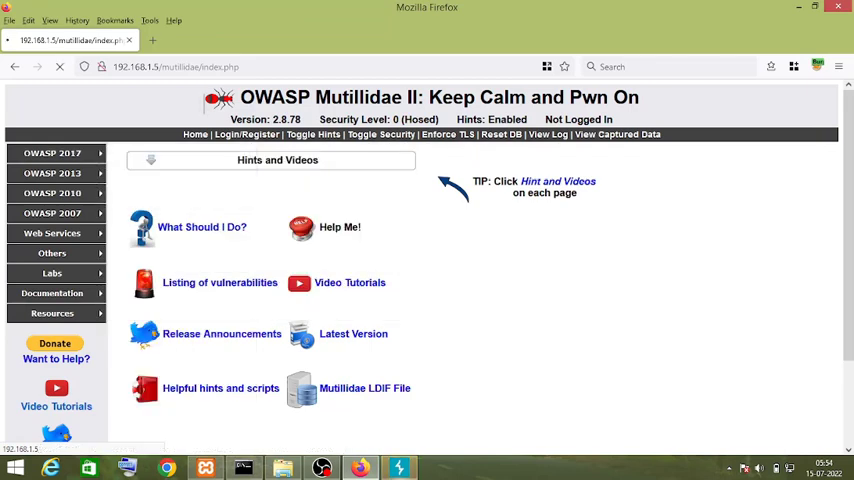
click(396, 468)
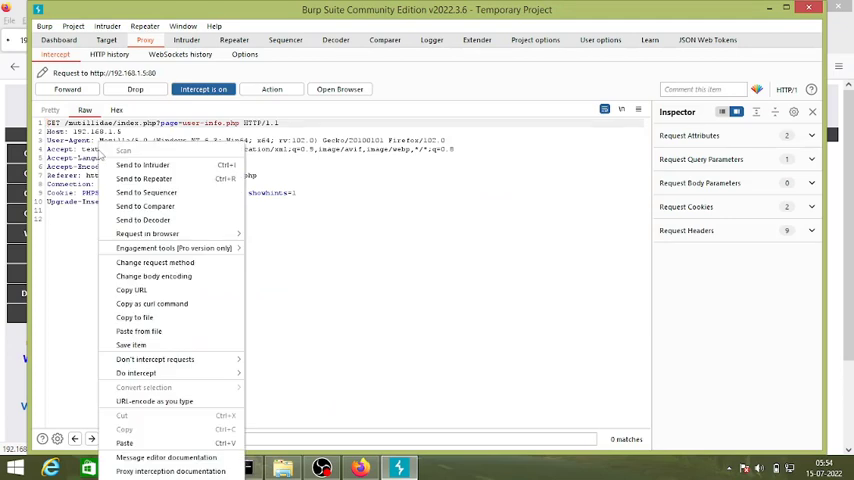
mouse_move(144, 178)
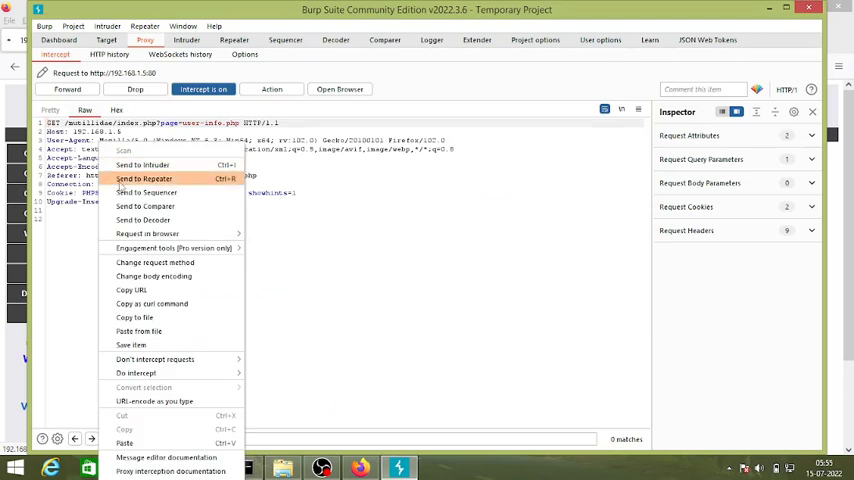
click(144, 178)
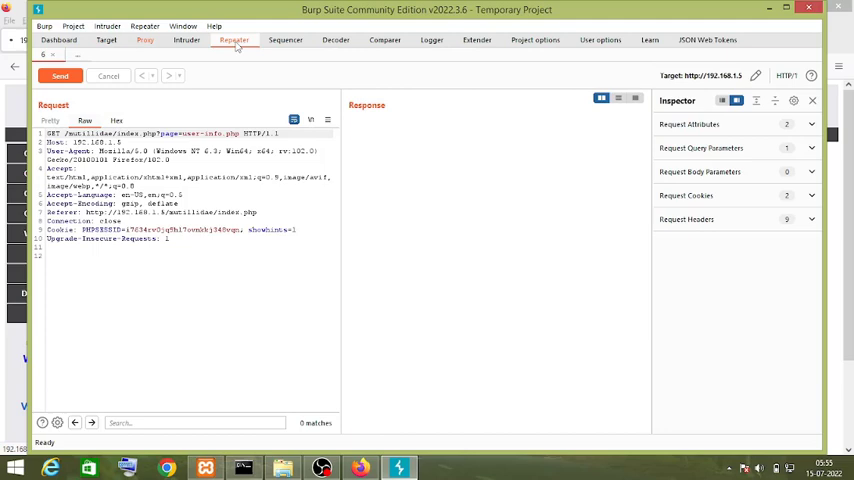
click(144, 40)
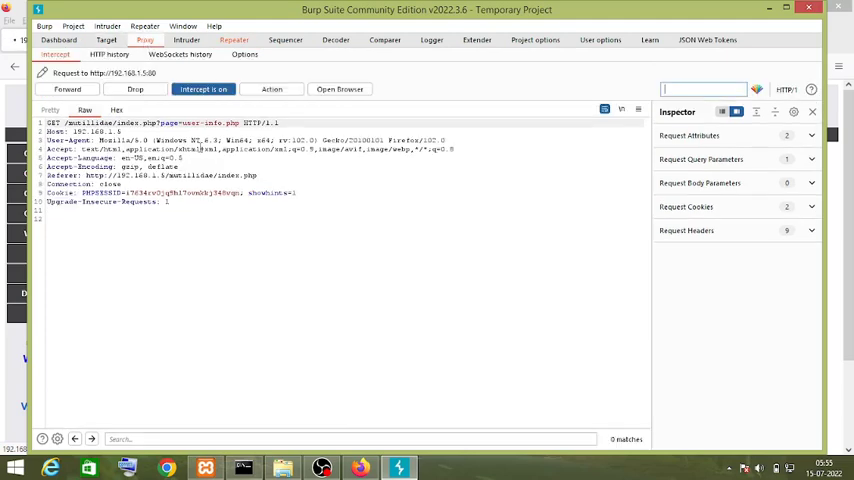
Send the user-info request from Repeater and get its 200 OK response.
click(234, 40)
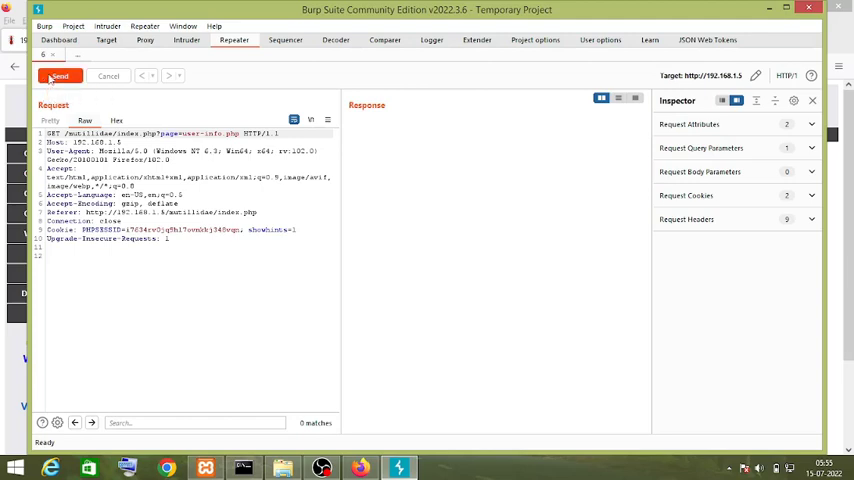
click(60, 76)
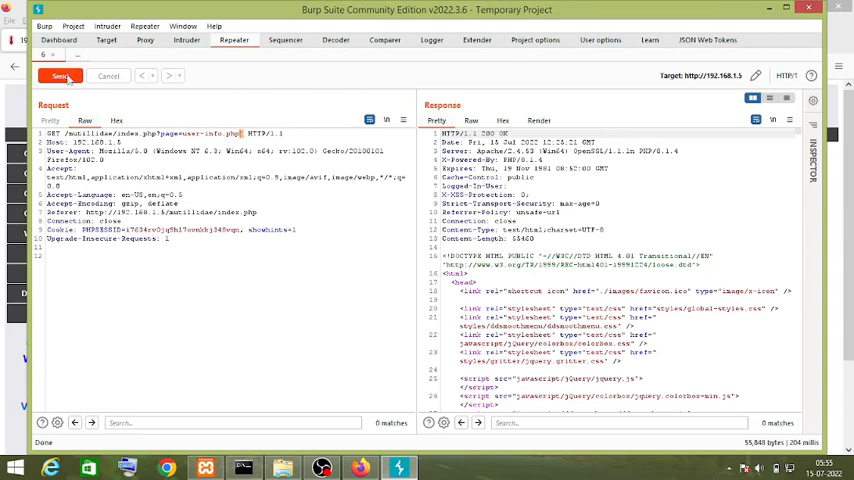
Modify the user-info request text in the Repeater editor before resending.
click(60, 76)
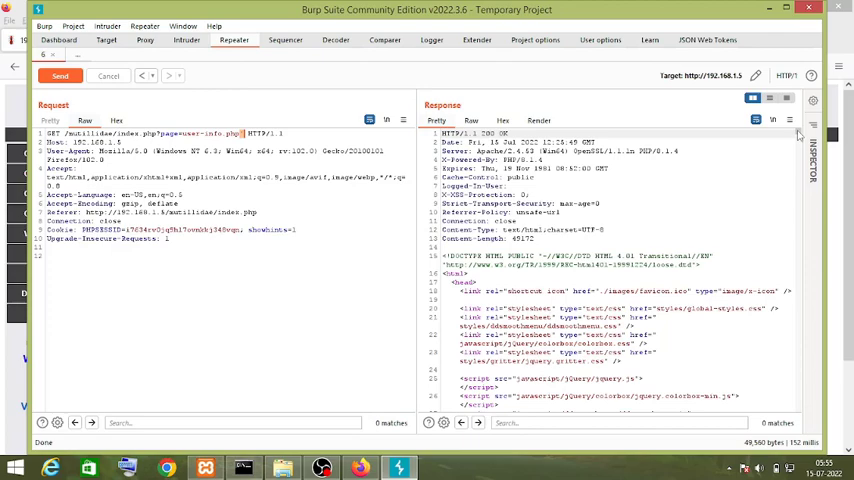
scroll(down, 3)
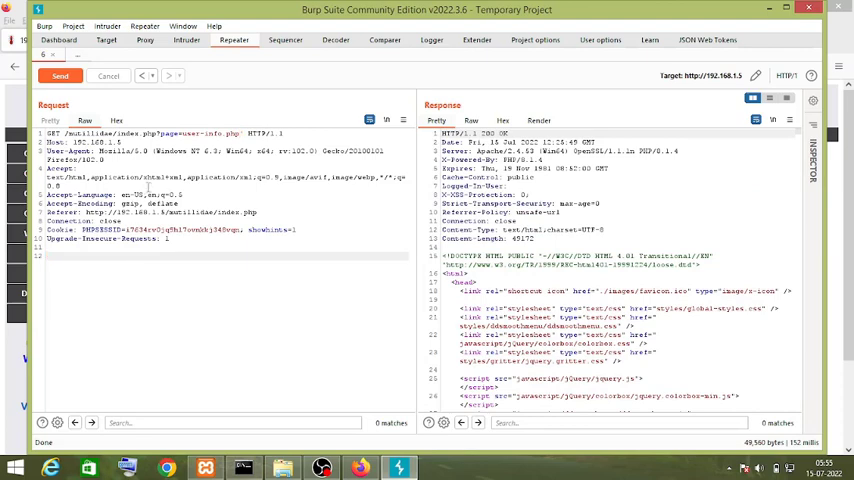
click(60, 76)
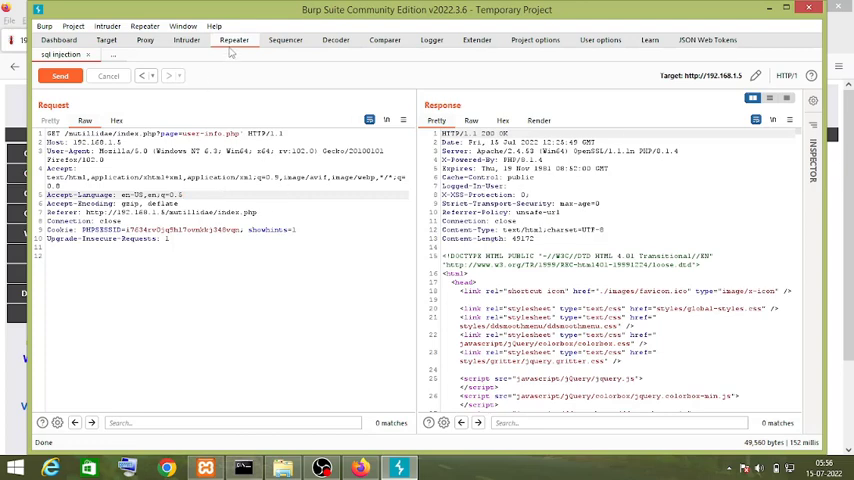
mouse_move(248, 30)
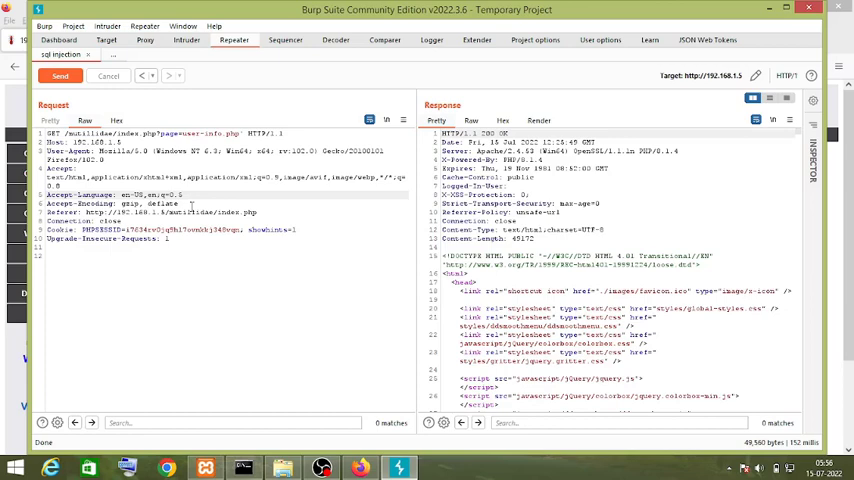
mouse_move(238, 86)
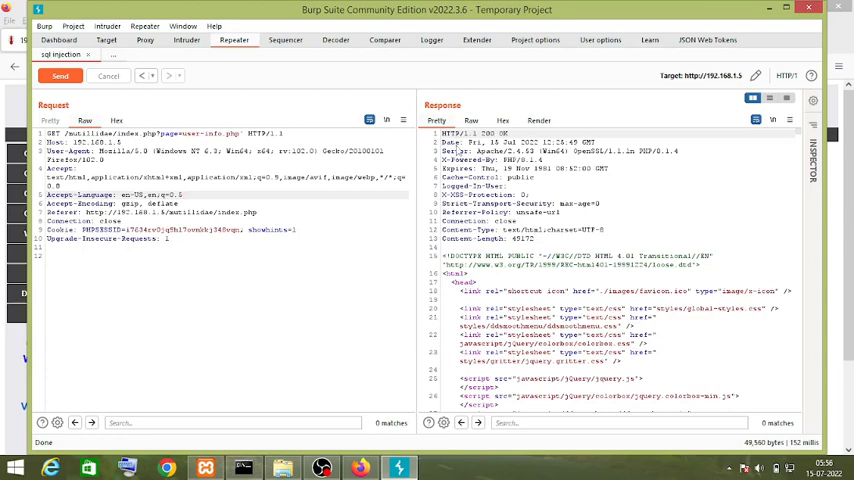
scroll(down, 3)
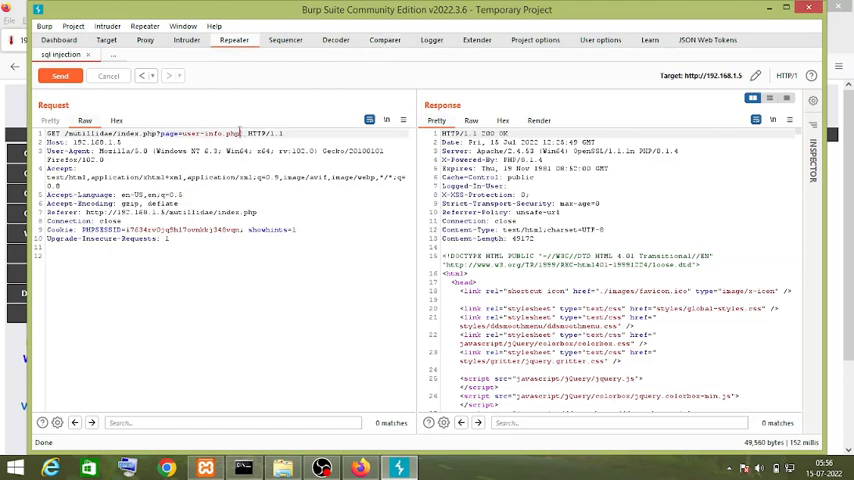
Send the modified request and put its response into Comparer.
click(384, 40)
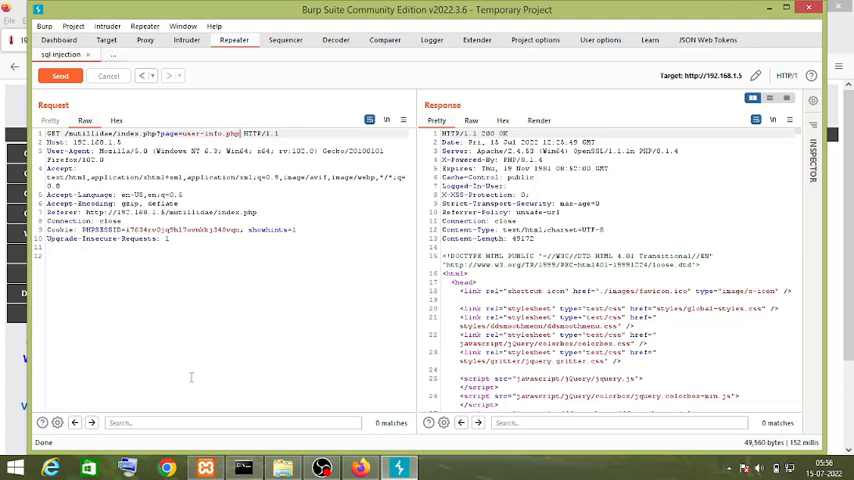
click(60, 76)
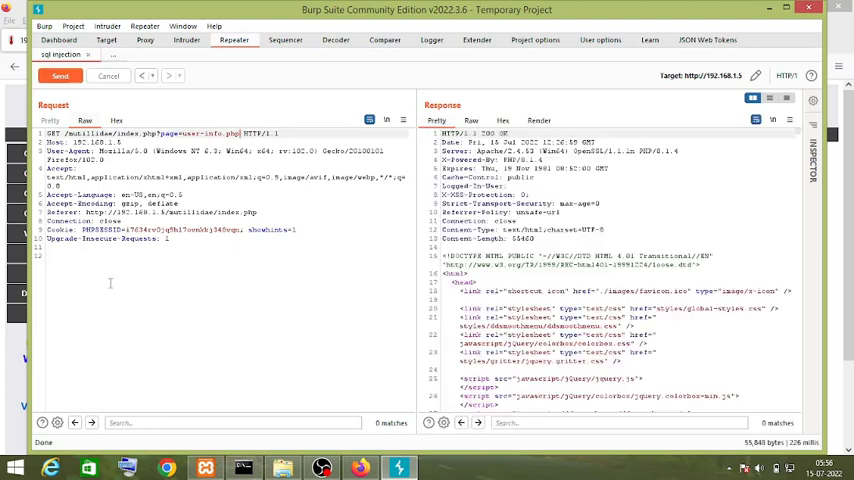
scroll(down, 3)
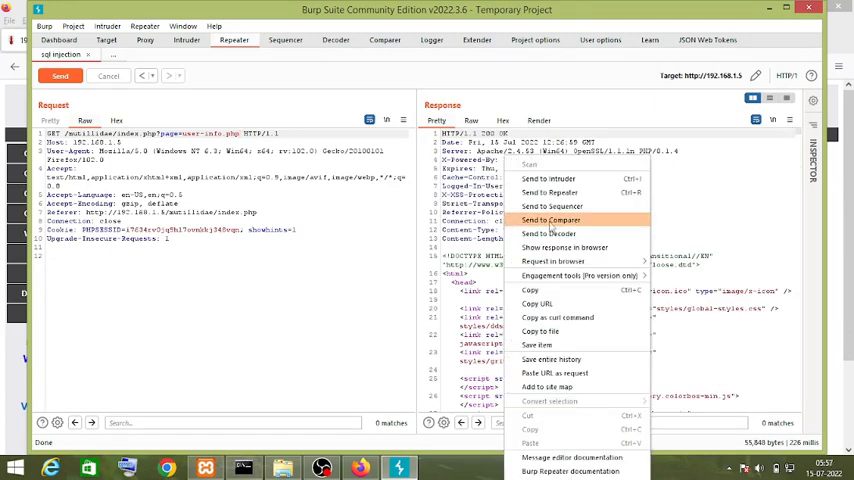
click(552, 220)
text(')
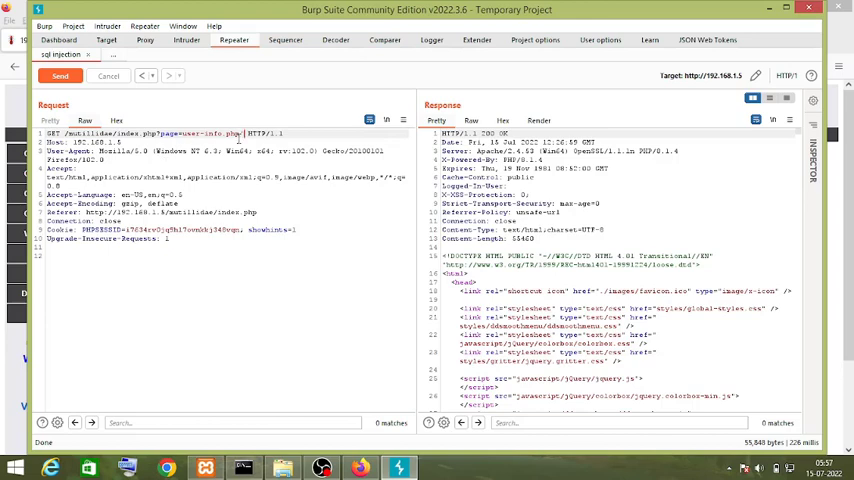
Resend the request for a second response and bring up its context actions.
click(60, 76)
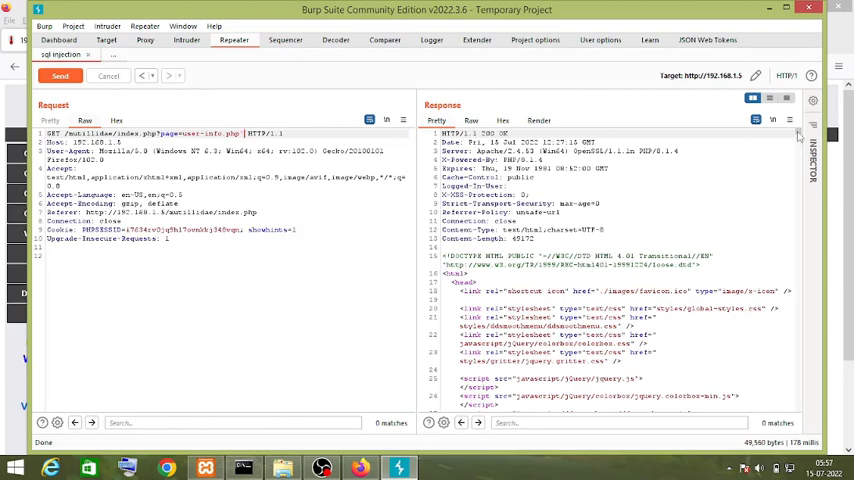
scroll(down, 3)
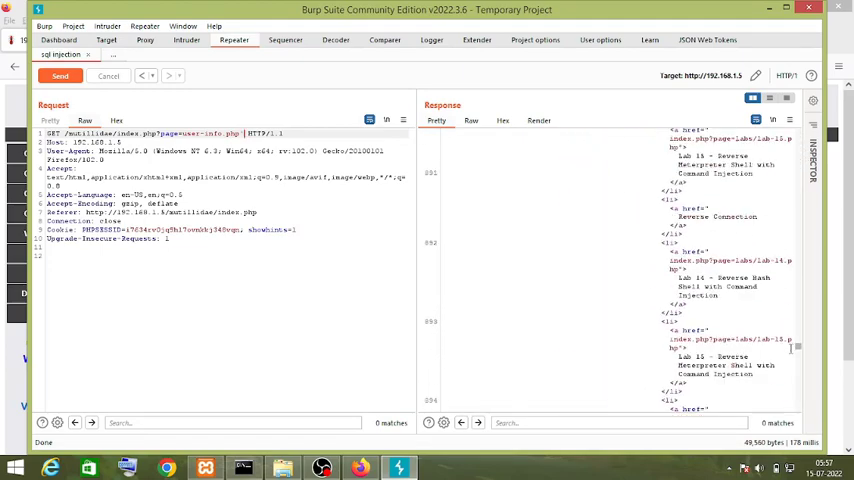
scroll(down, 3)
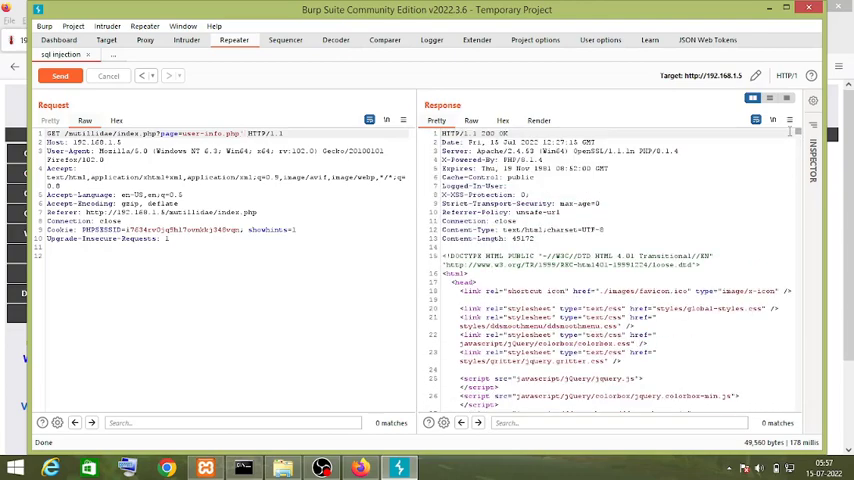
right_click(600, 280)
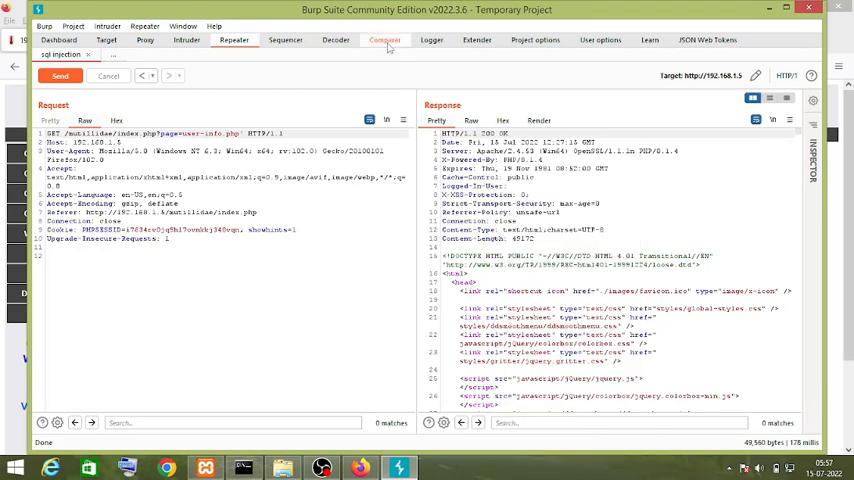
Switch to Comparer, now holding the two 200 OK user-info responses.
click(384, 40)
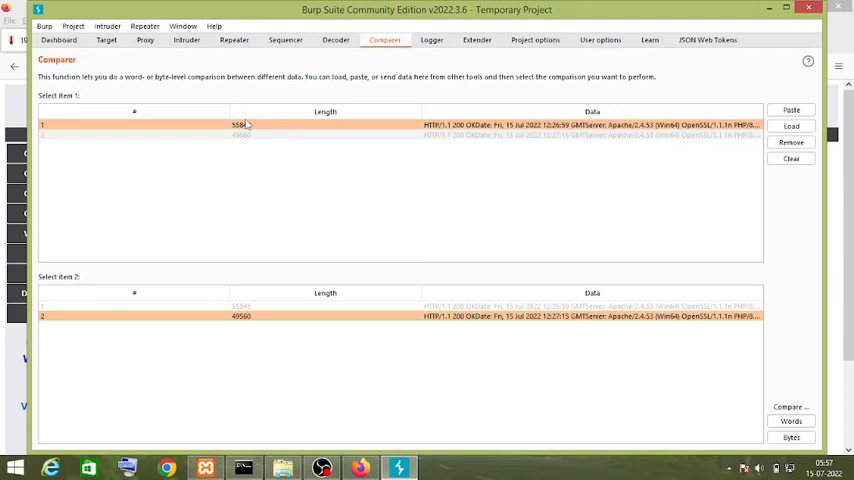
mouse_move(176, 298)
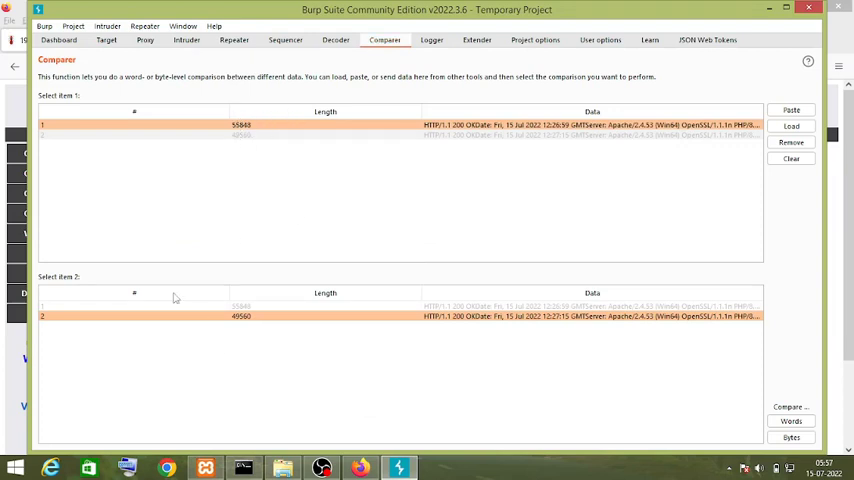
mouse_move(750, 370)
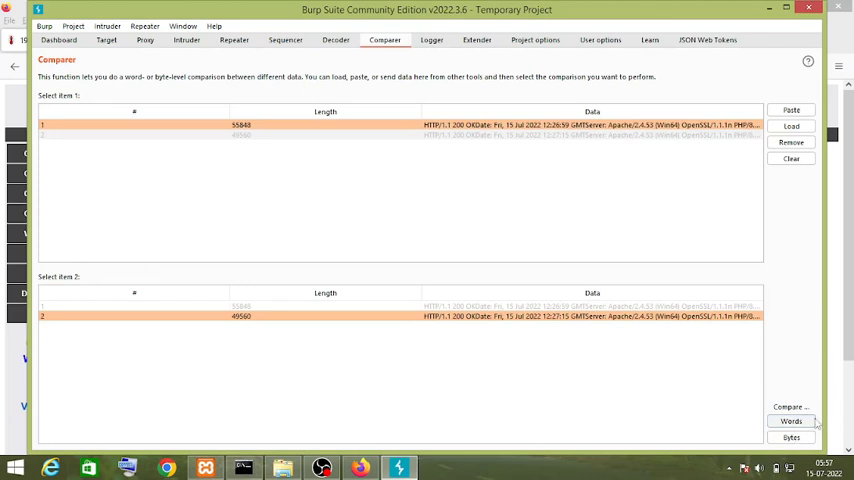
mouse_move(792, 420)
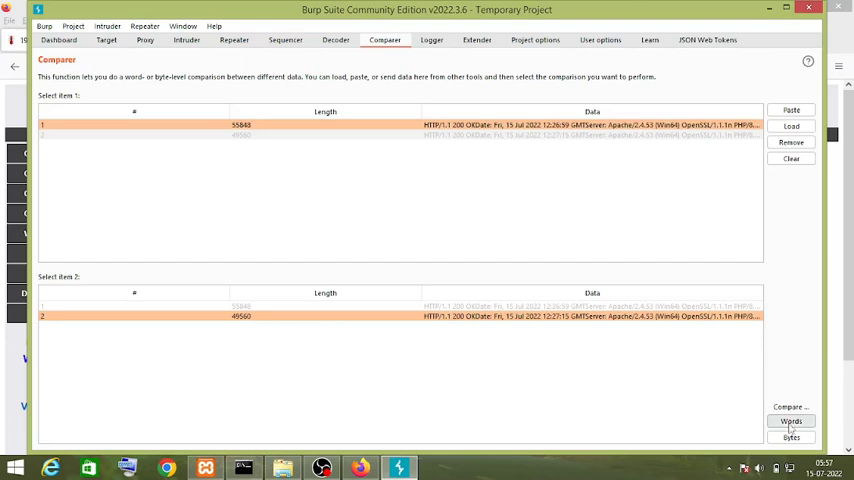
Run a Words comparison of the two responses, listing their 25 differences.
click(792, 420)
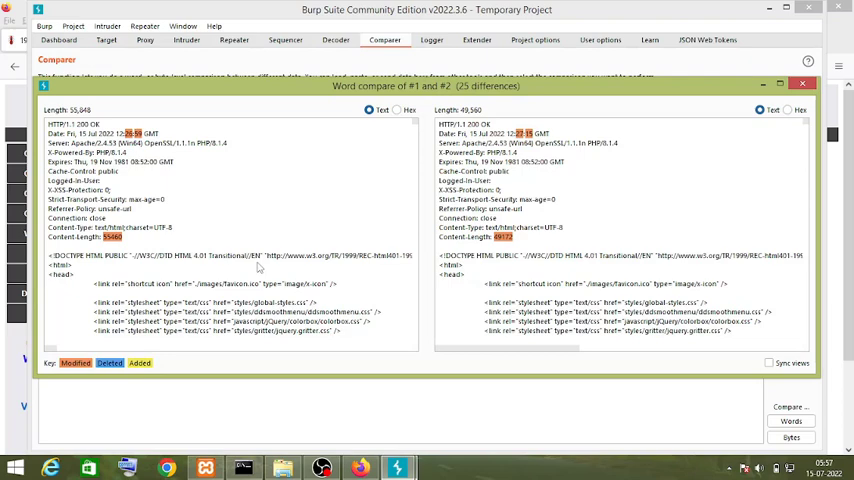
mouse_move(424, 126)
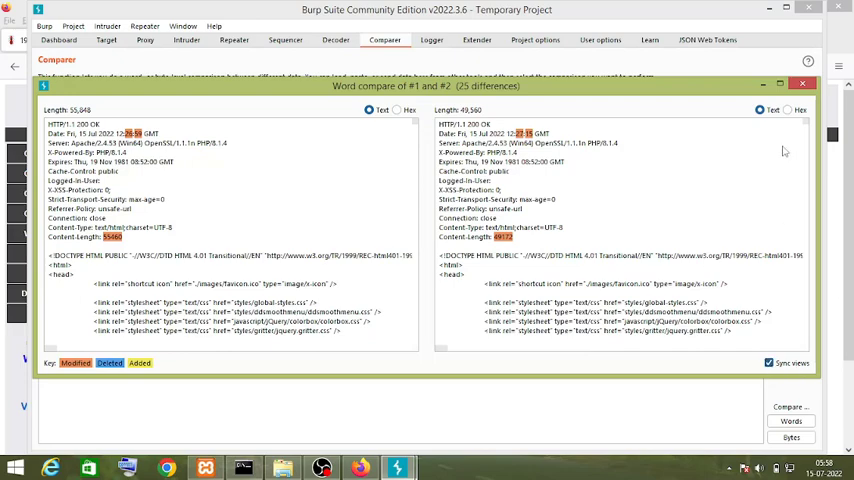
scroll(down, 3)
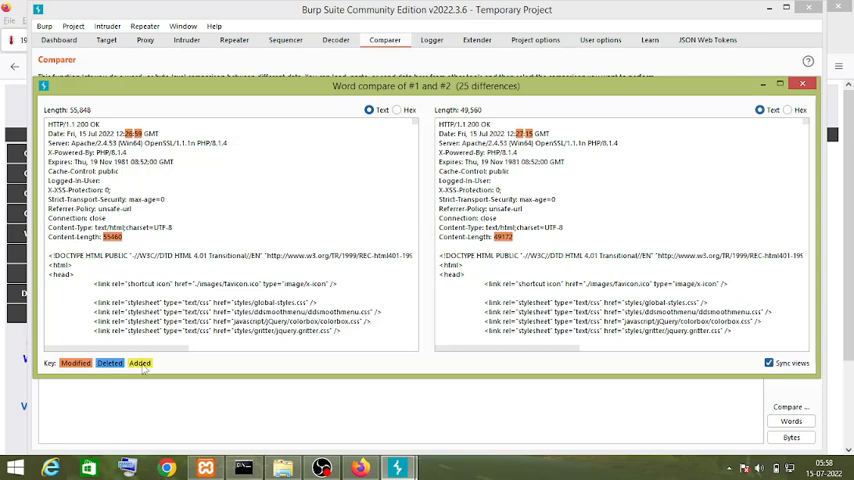
mouse_move(698, 208)
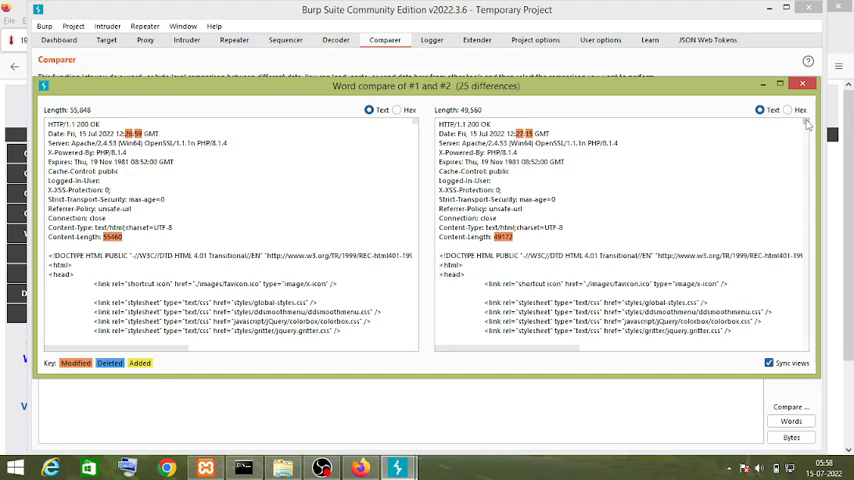
scroll(down, 3)
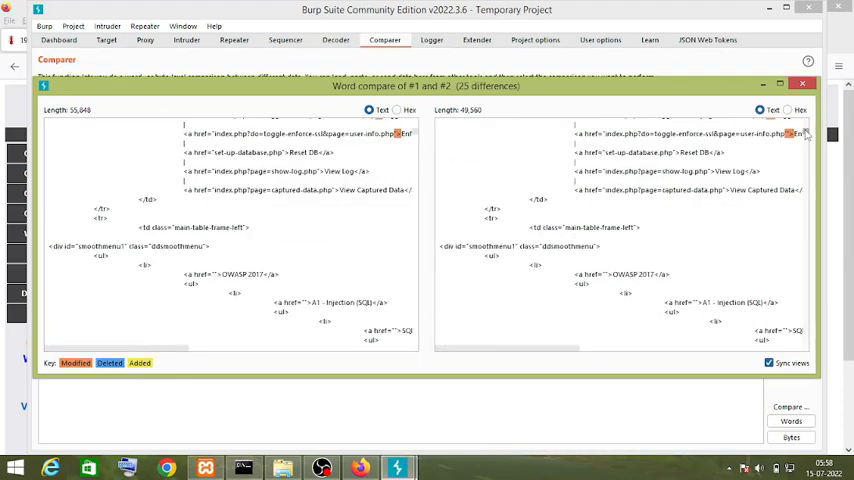
scroll(down, 3)
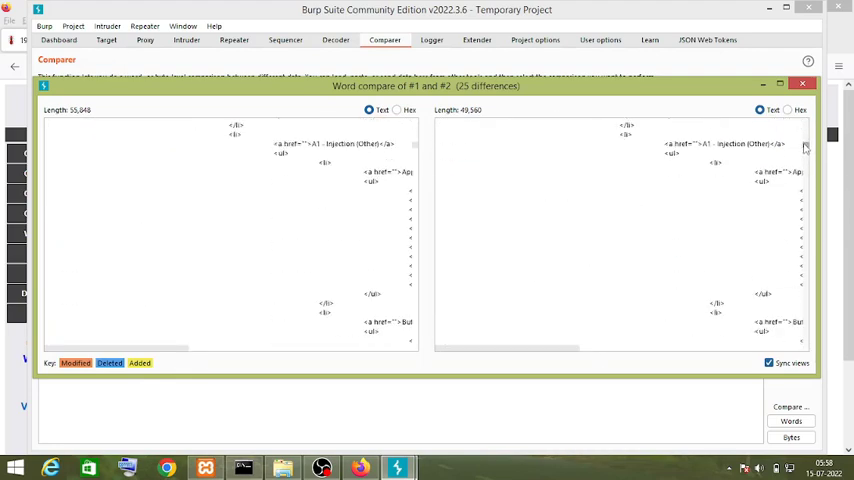
scroll(down, 3)
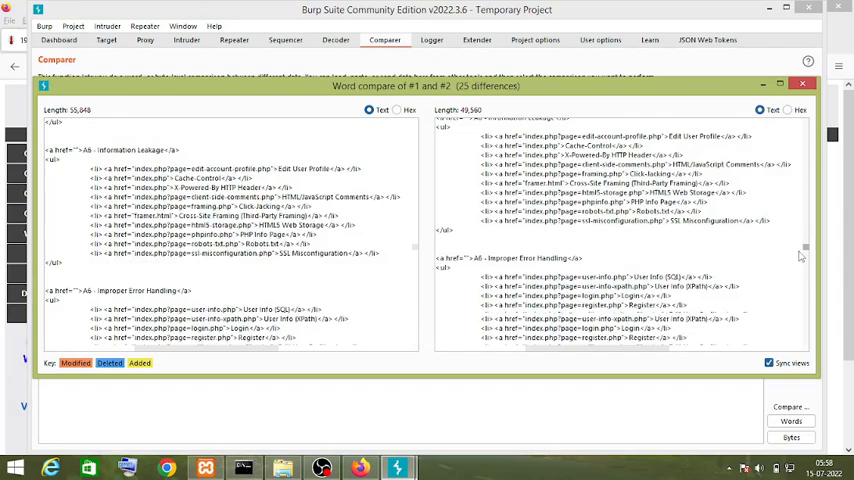
scroll(down, 3)
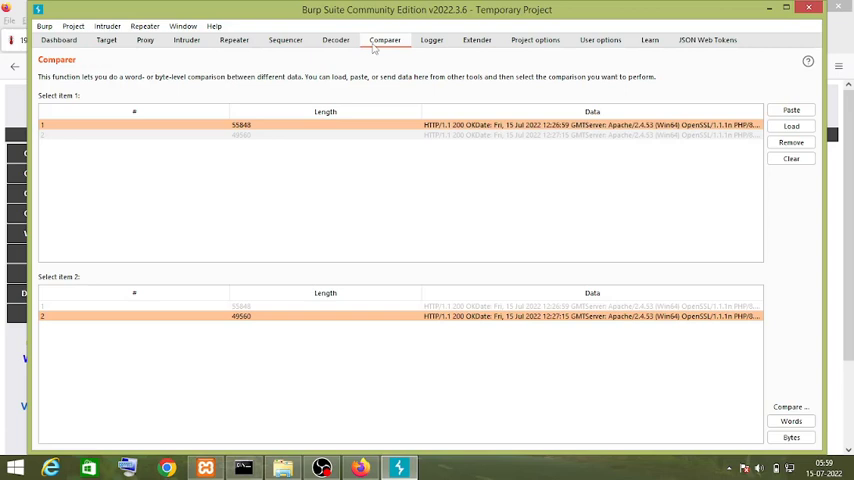
mouse_move(406, 134)
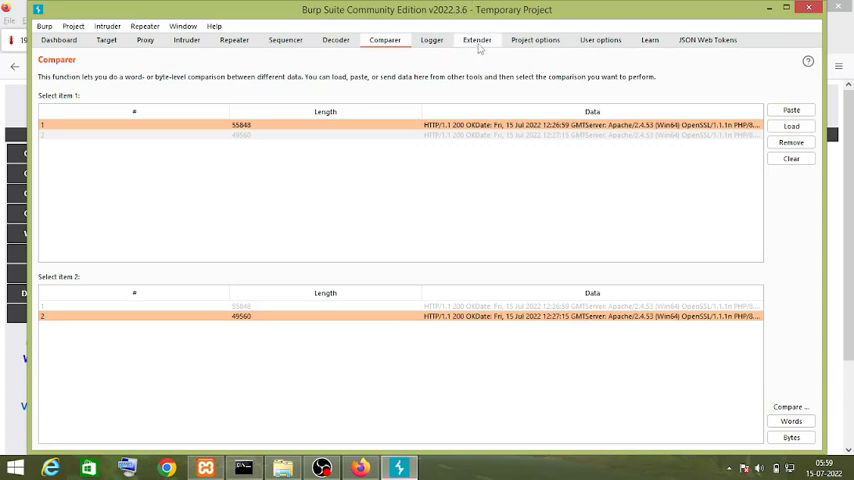
Browse the BApp Store list, viewing CSRF Scanner and CSRF Token Tracker details.
click(476, 40)
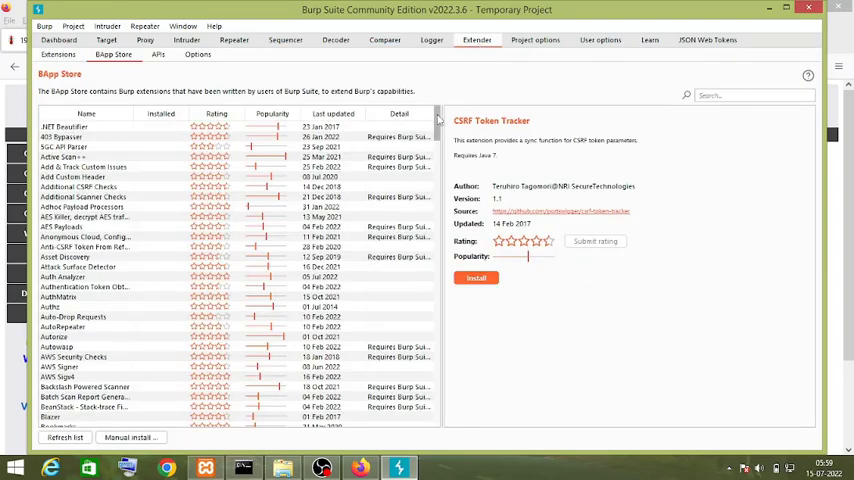
scroll(down, 3)
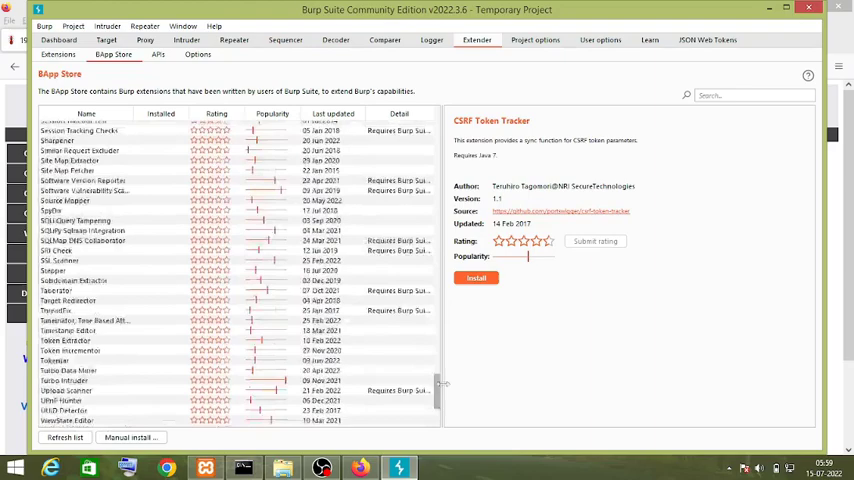
scroll(up, 3)
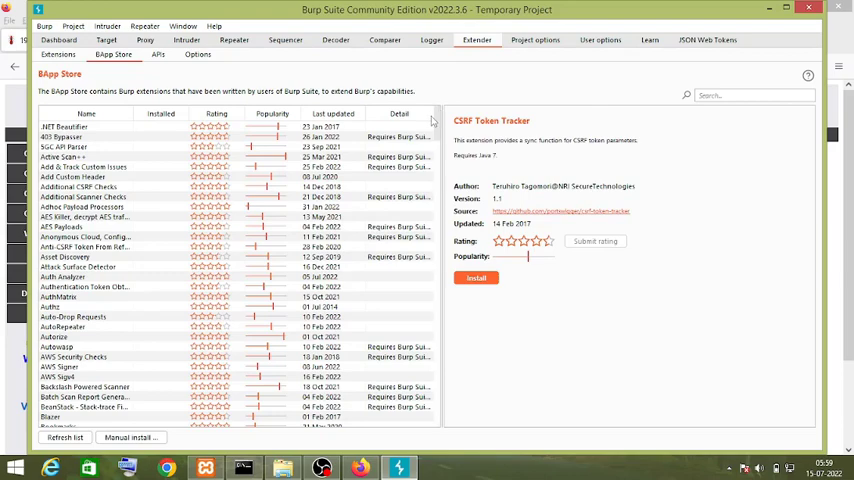
scroll(down, 3)
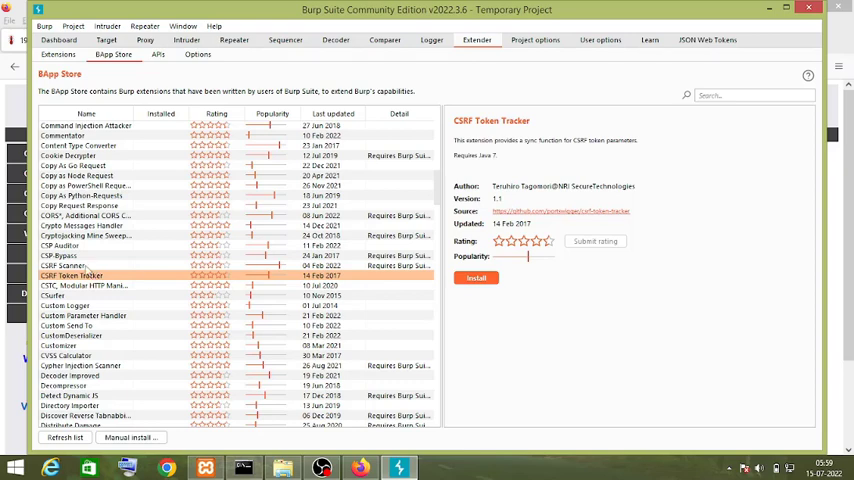
click(62, 264)
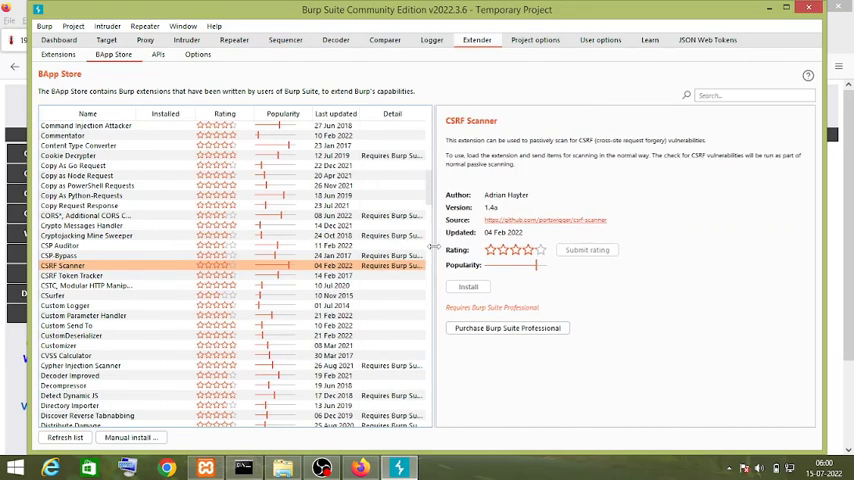
click(70, 276)
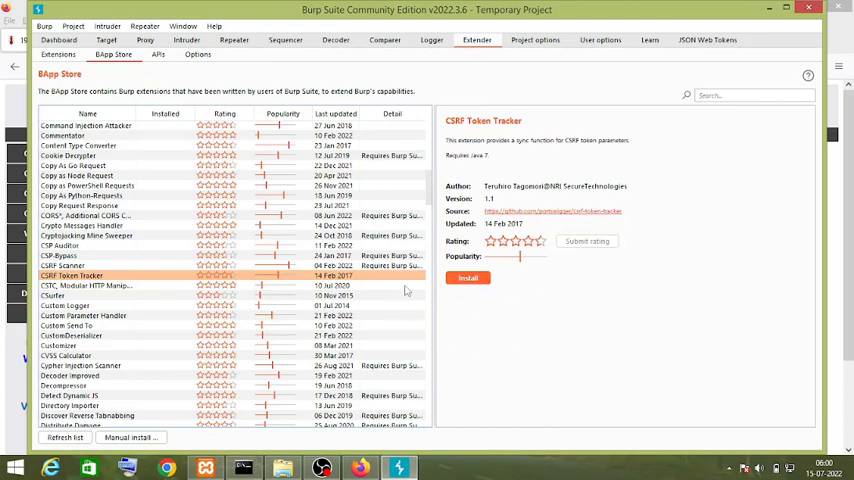
Scroll further and select Command Injection Attacker to show its details.
scroll(down, 3)
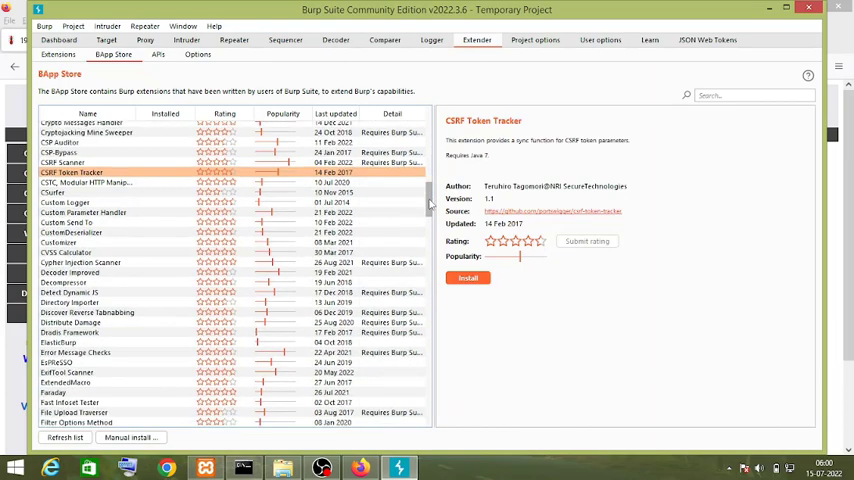
scroll(down, 3)
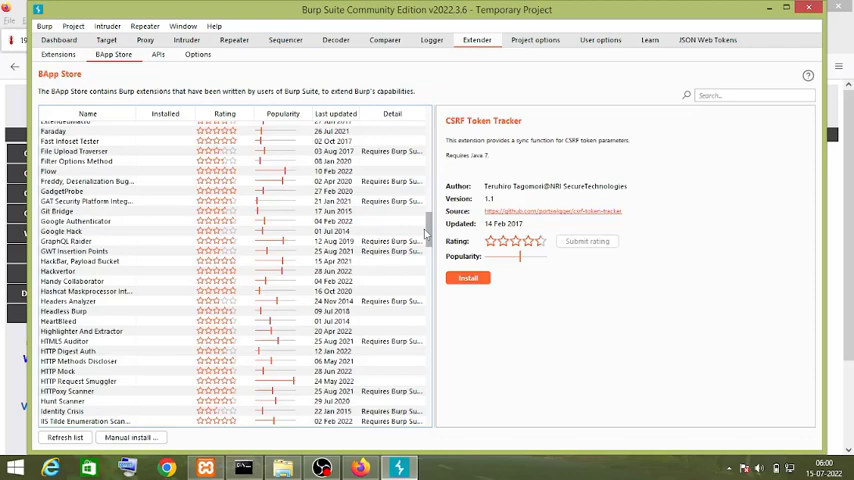
scroll(up, 3)
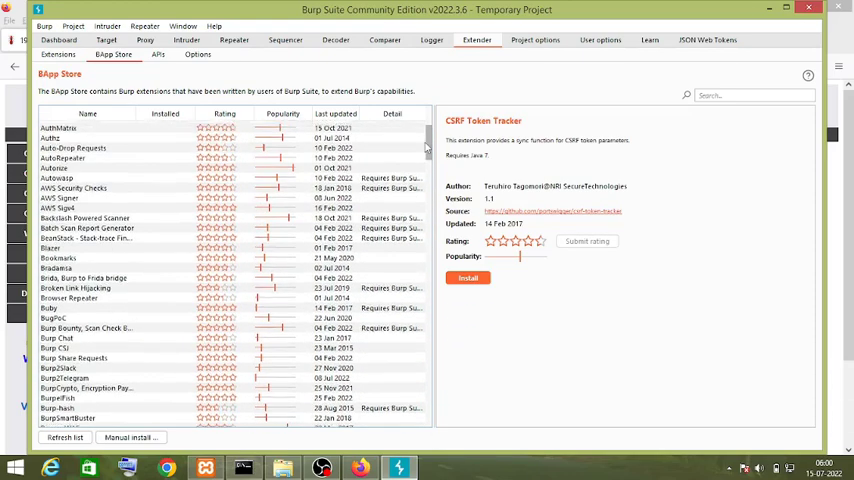
scroll(down, 3)
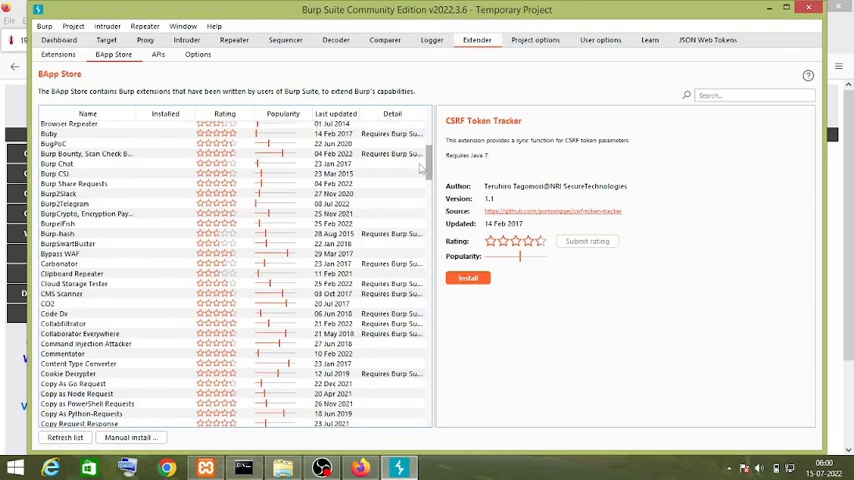
scroll(down, 3)
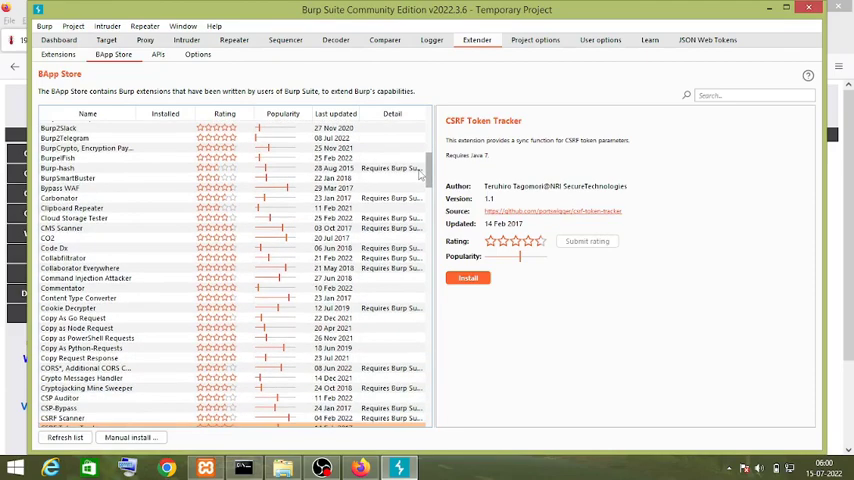
click(84, 278)
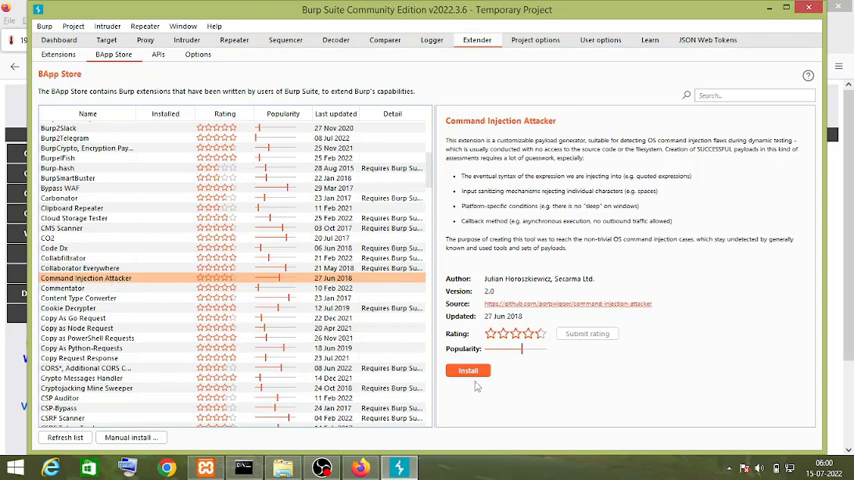
Install the Command Injection Attacker extension, adding its new tab.
click(468, 372)
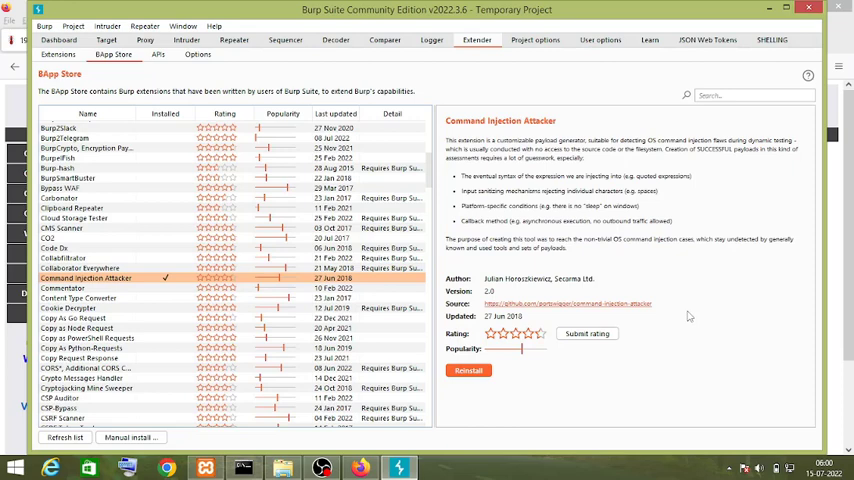
mouse_move(780, 56)
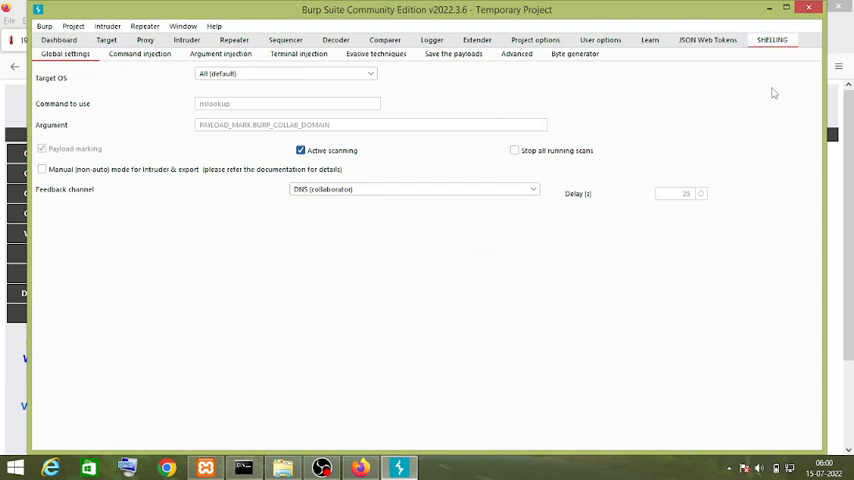
mouse_move(774, 196)
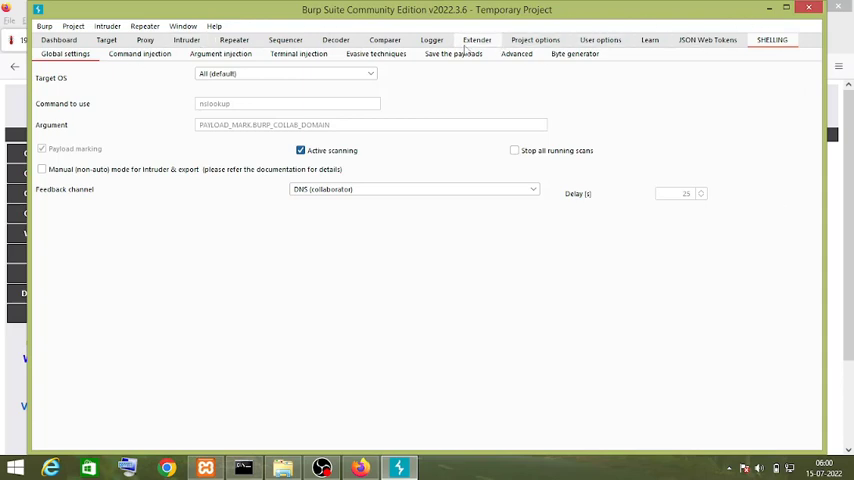
click(112, 54)
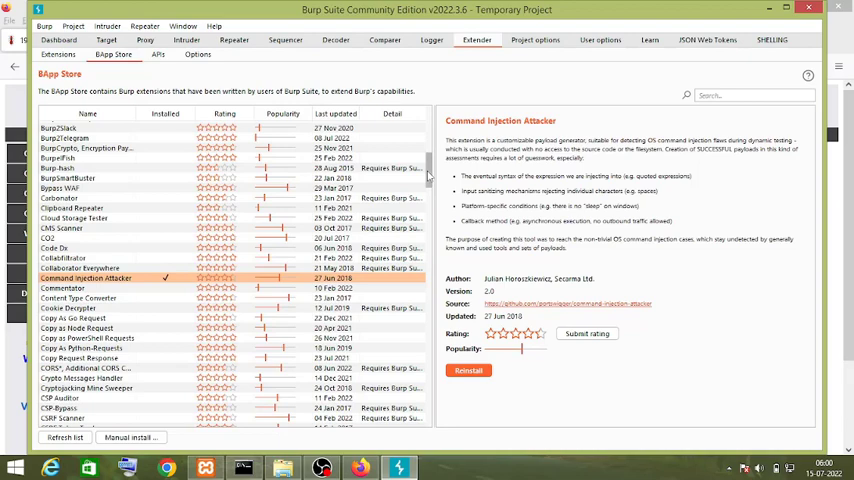
scroll(down, 3)
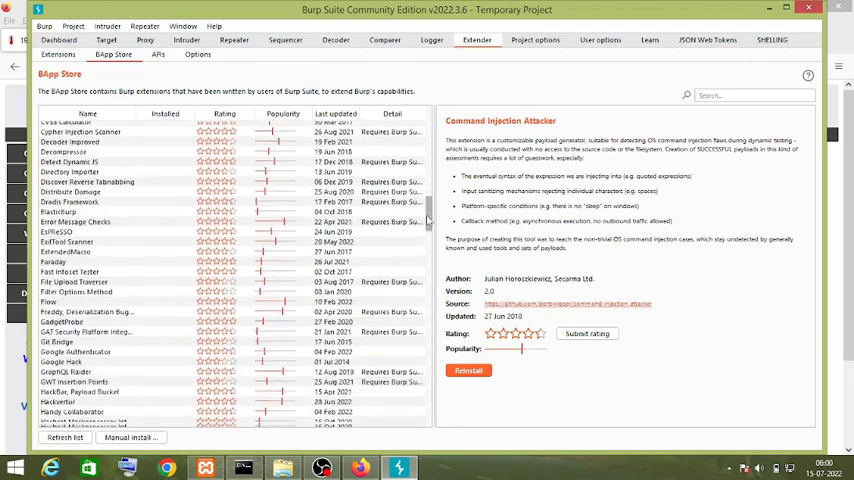
scroll(up, 3)
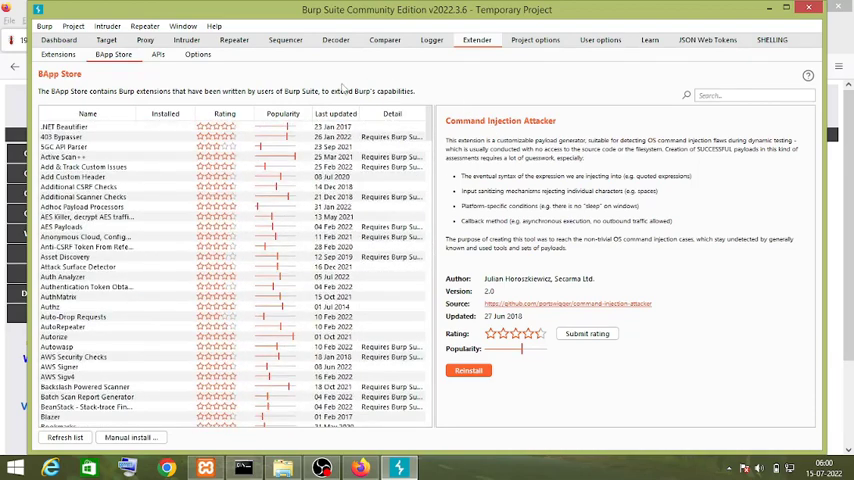